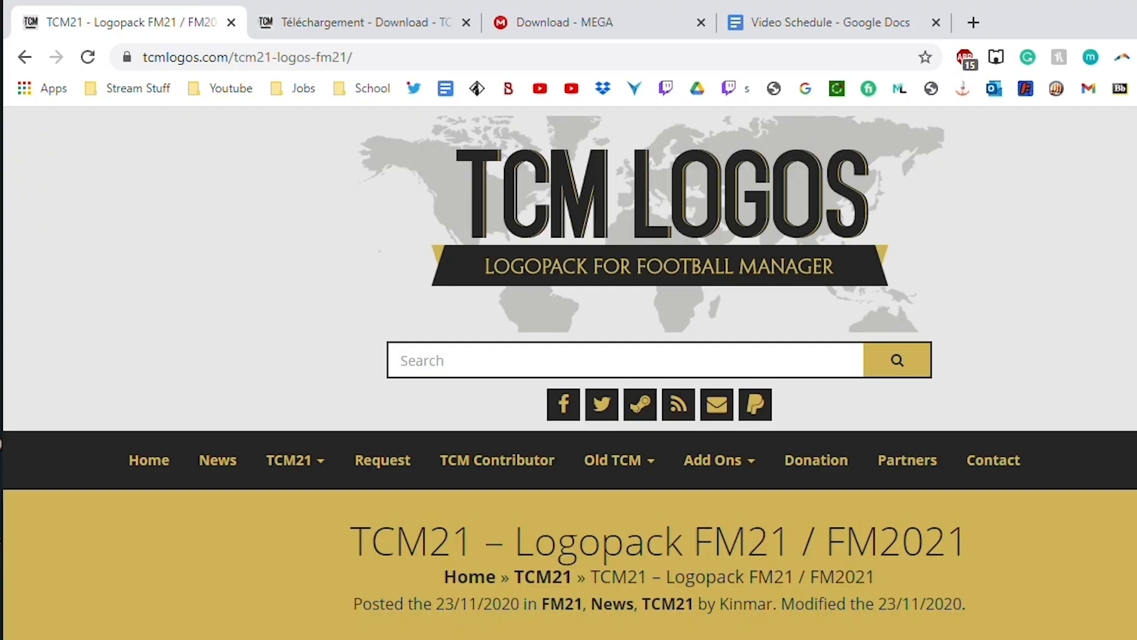
Step: Scroll down the TCM21 Logopack article to reach the Megapack download button
scroll("down", 3)
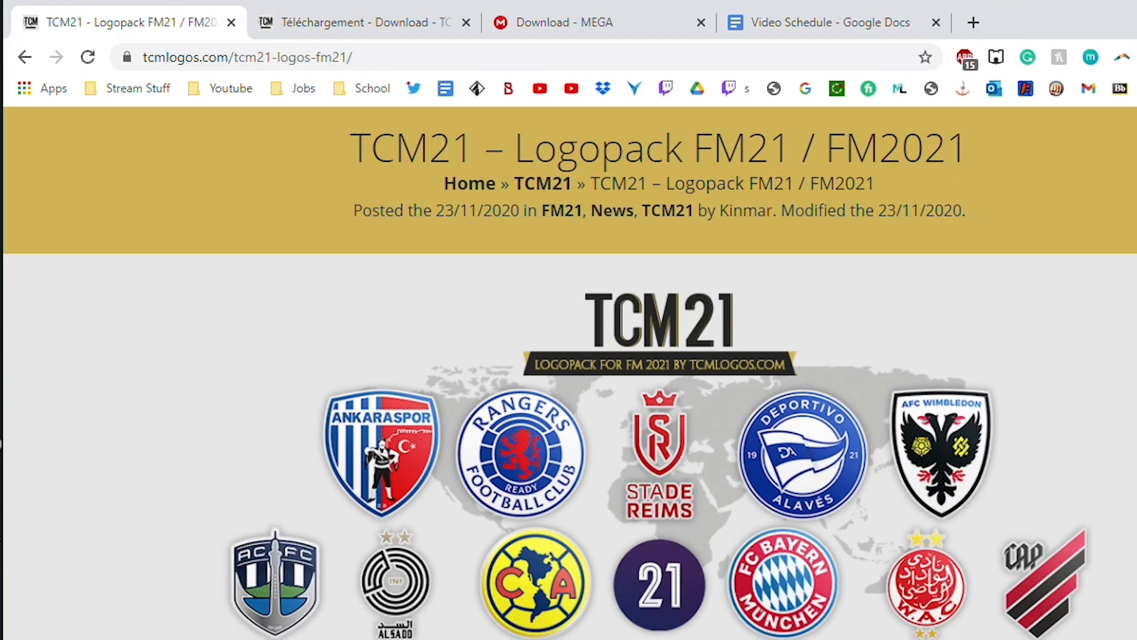
scroll("down", 3)
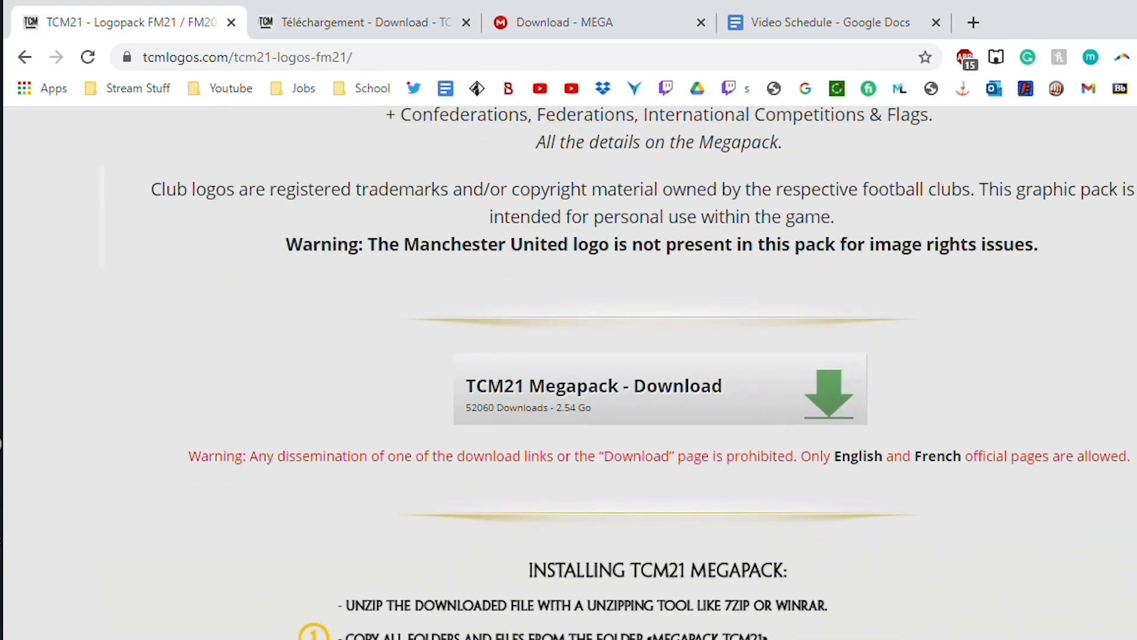
mouse_move(715, 403)
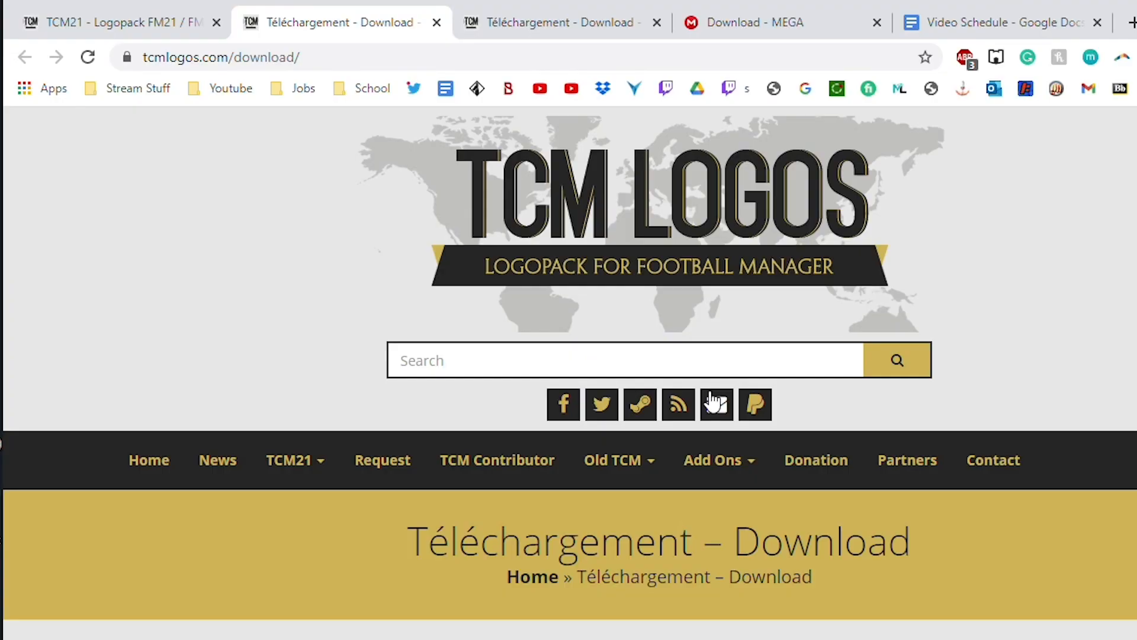
Step: Start the 2.54 Go TCM21 Megapack download from the DOWNLOAD / TÉLÉCHARGER button
scroll("down", 3)
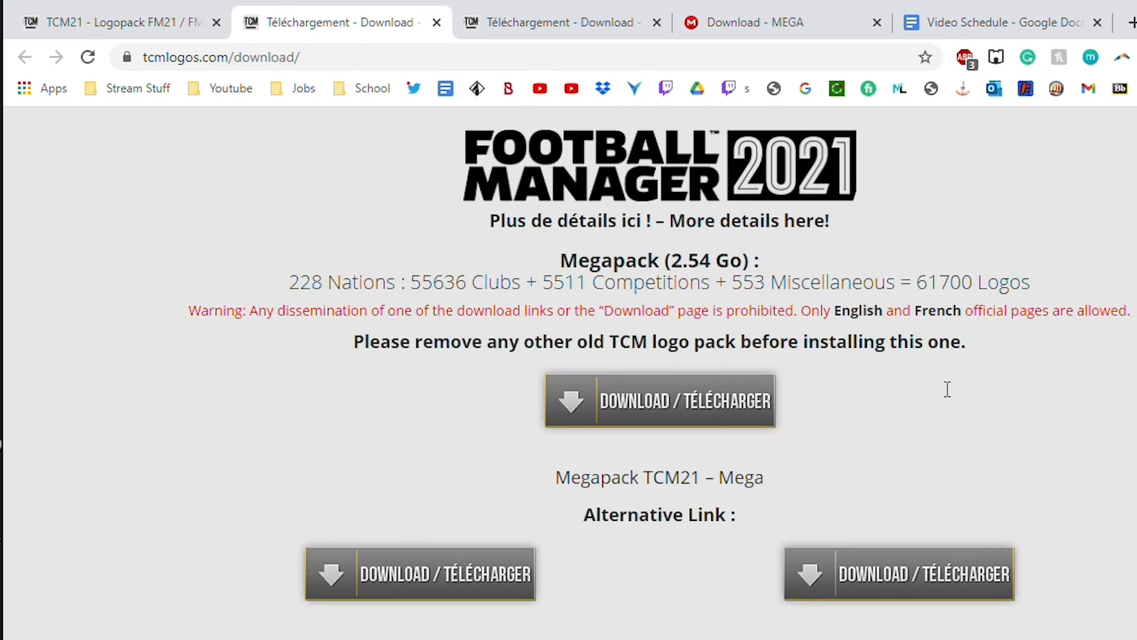
mouse_move(948, 397)
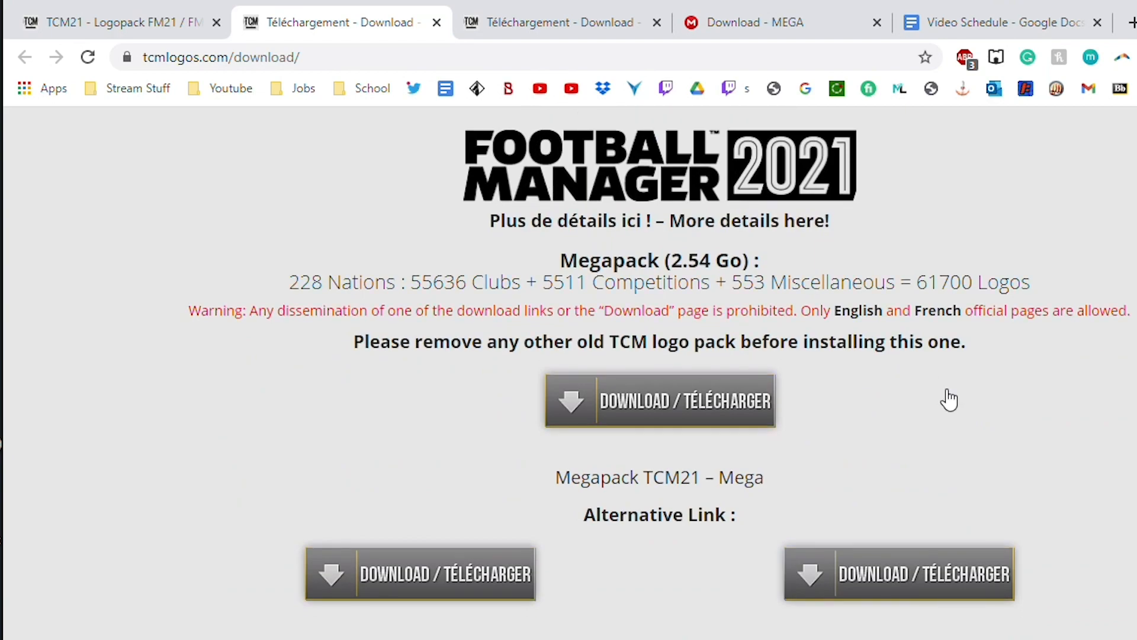
mouse_move(1023, 204)
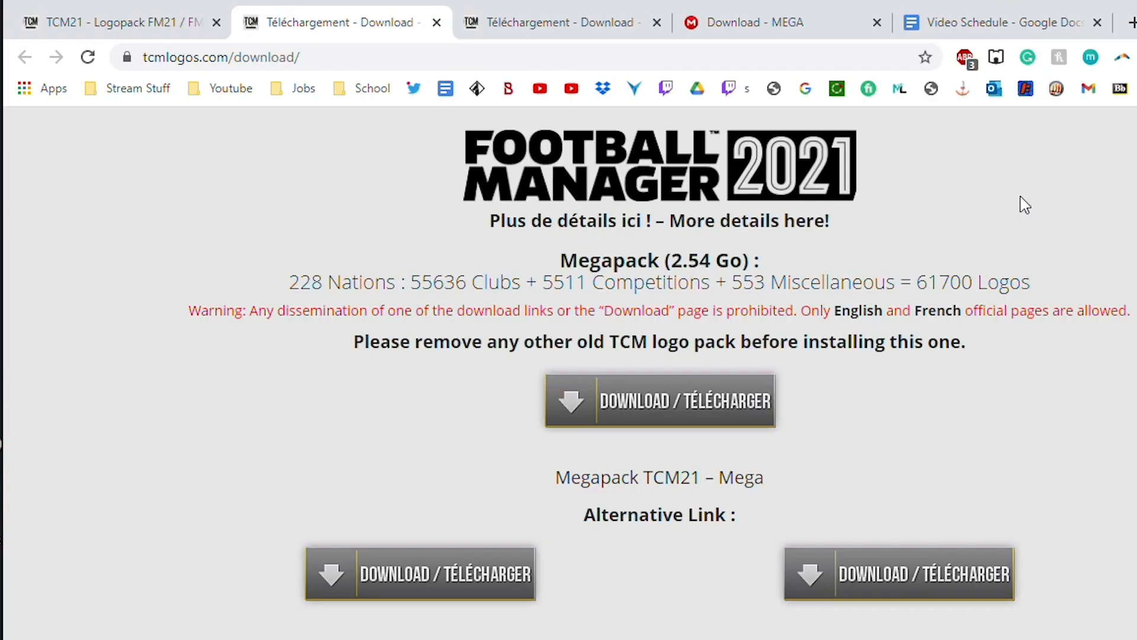
left_click(660, 400)
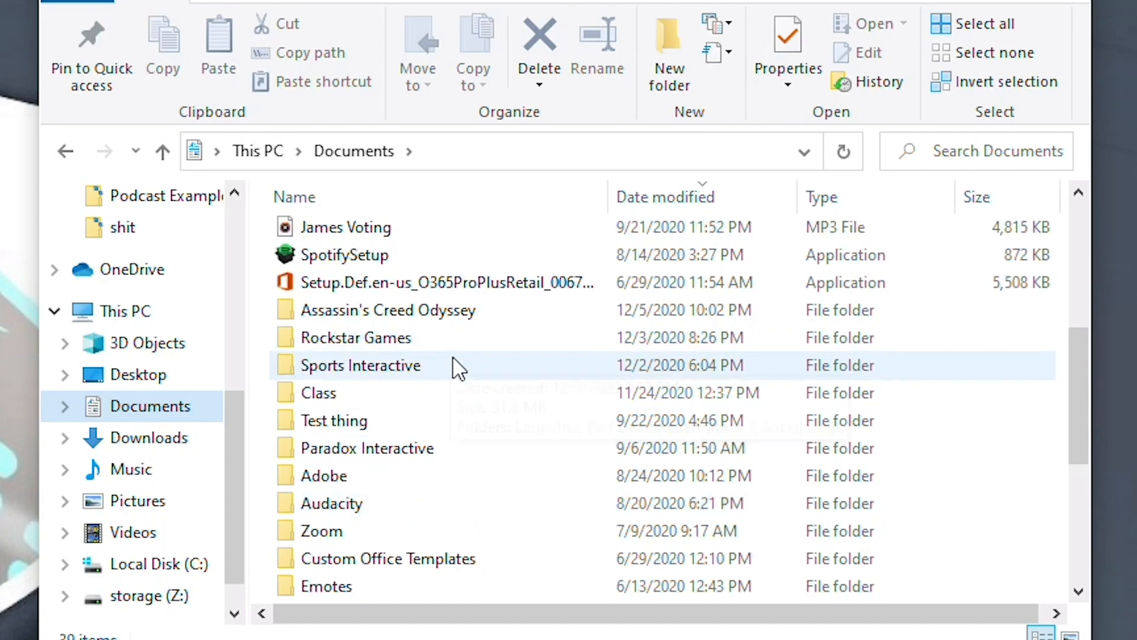
Step: Reach Sports Interactive > Football Manager 2021 > graphics and delete the old DF11 Megapack zip
double_click(360, 365)
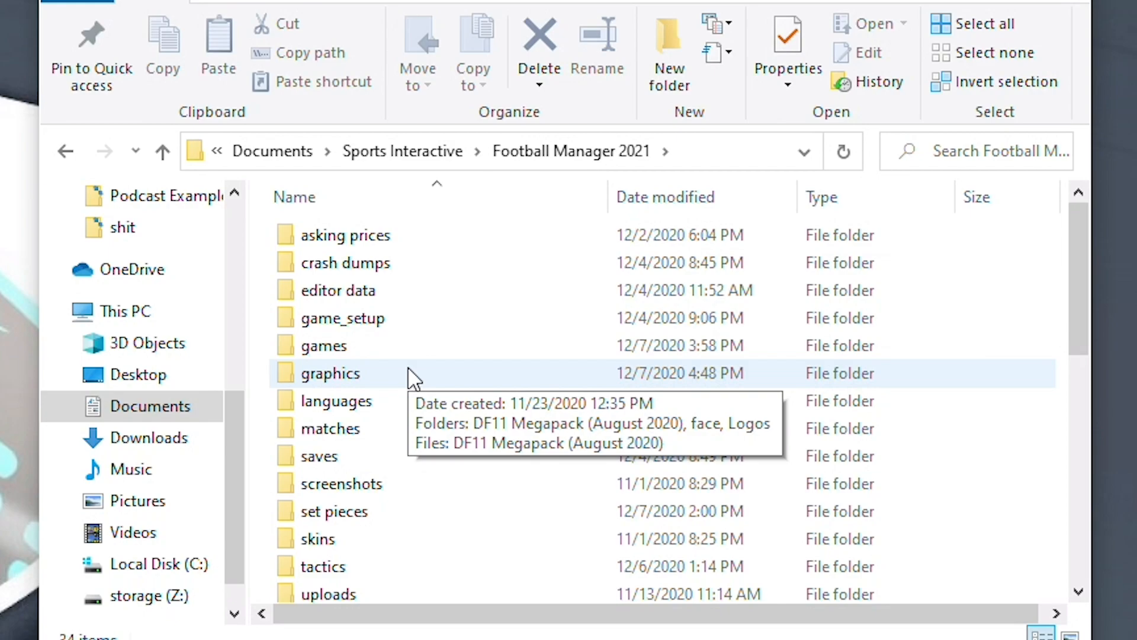
double_click(331, 374)
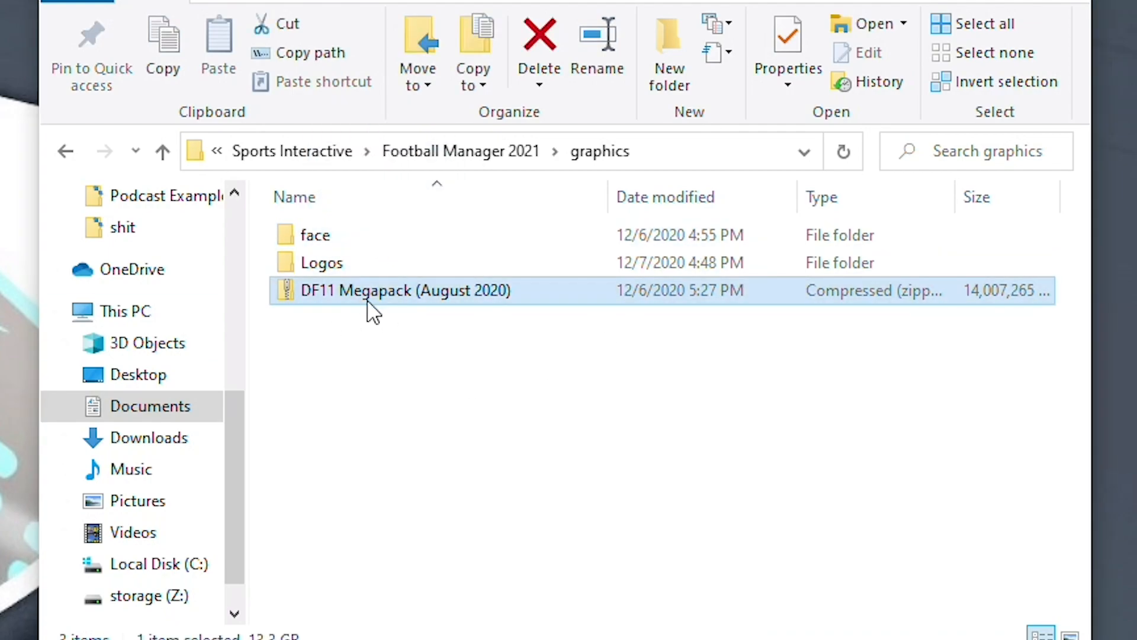
left_click(597, 42)
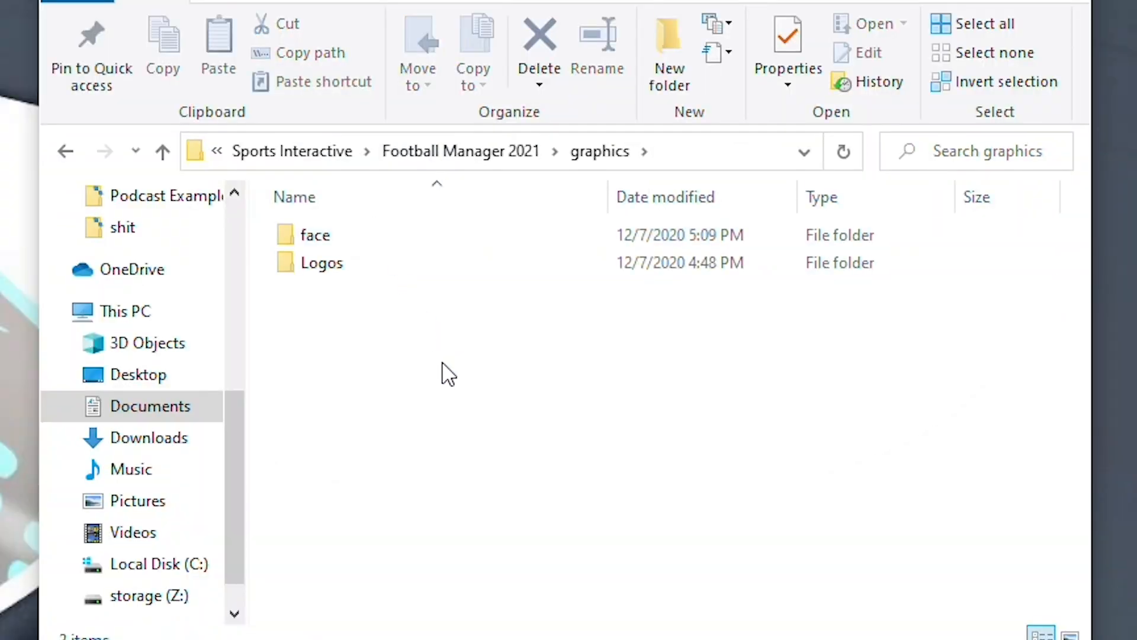
left_click(321, 263)
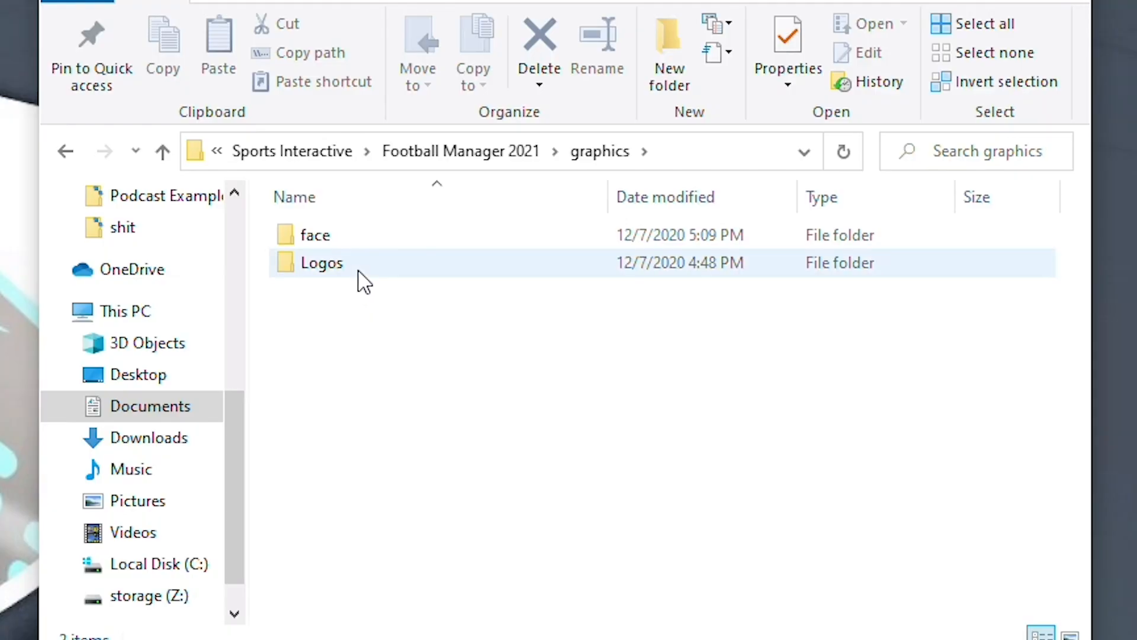
mouse_move(355, 271)
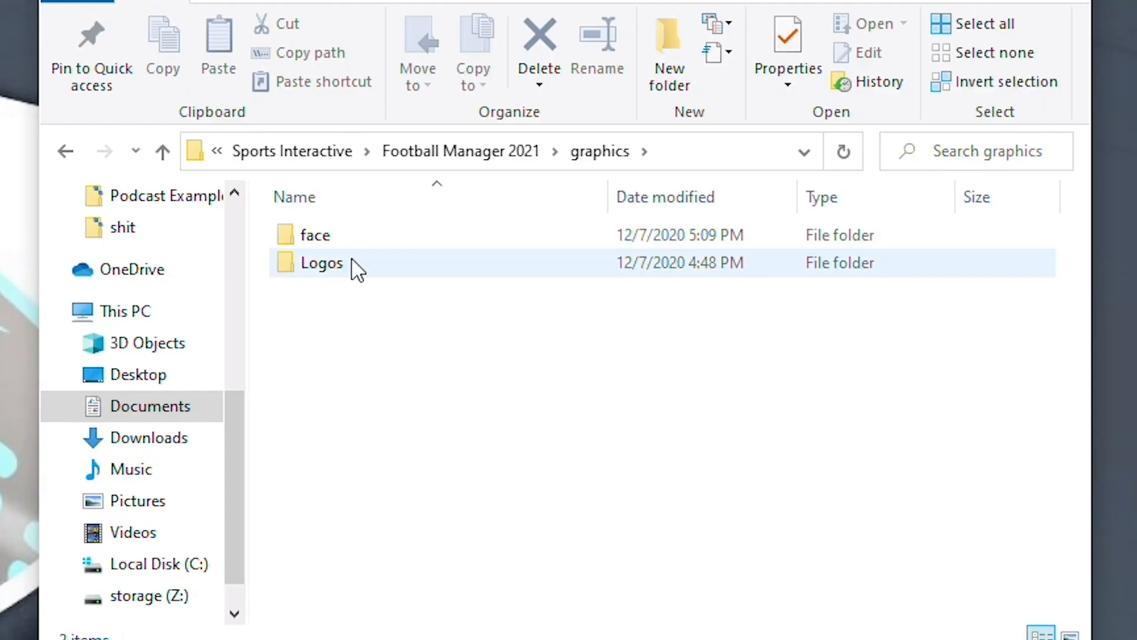
mouse_move(353, 265)
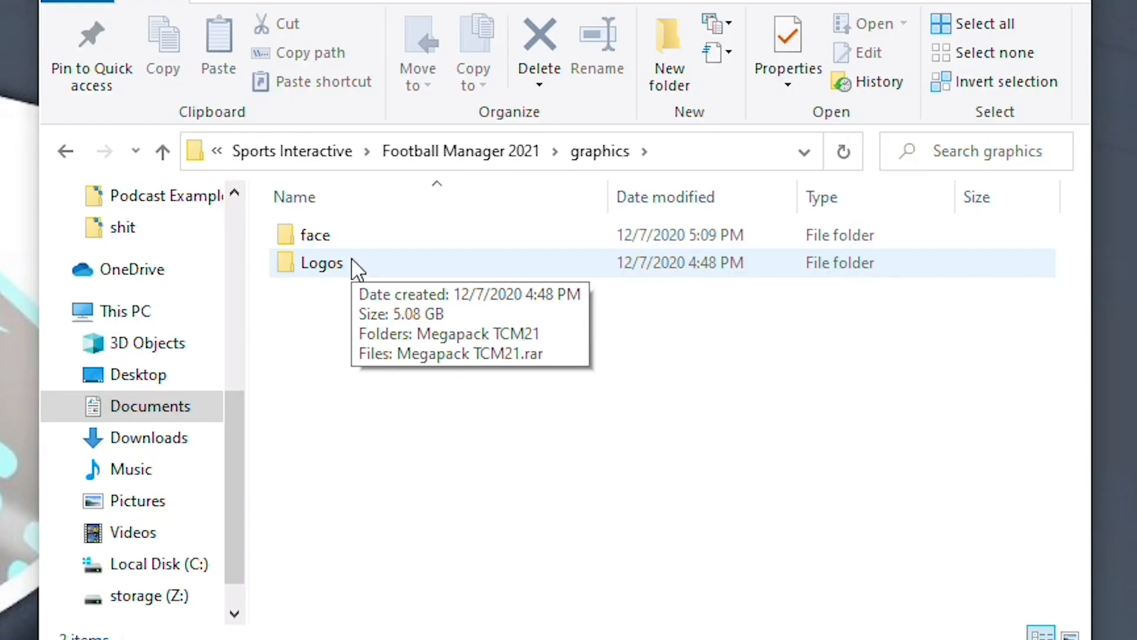
Step: Enter the Logos folder holding the Megapack TCM21 folder and .rar archive
double_click(321, 263)
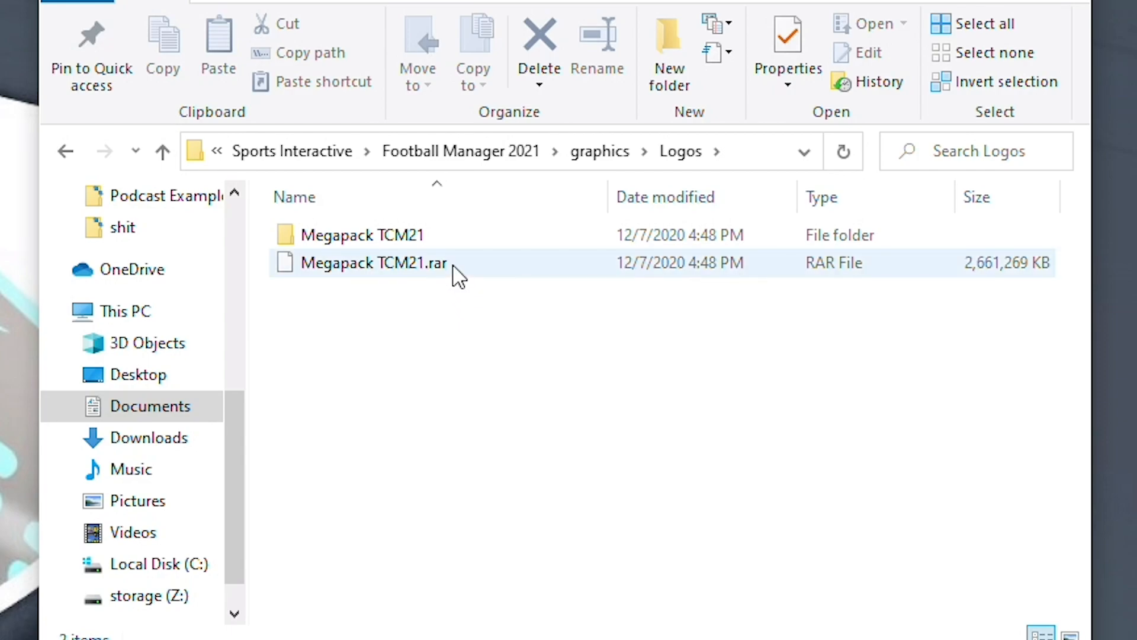
mouse_move(453, 273)
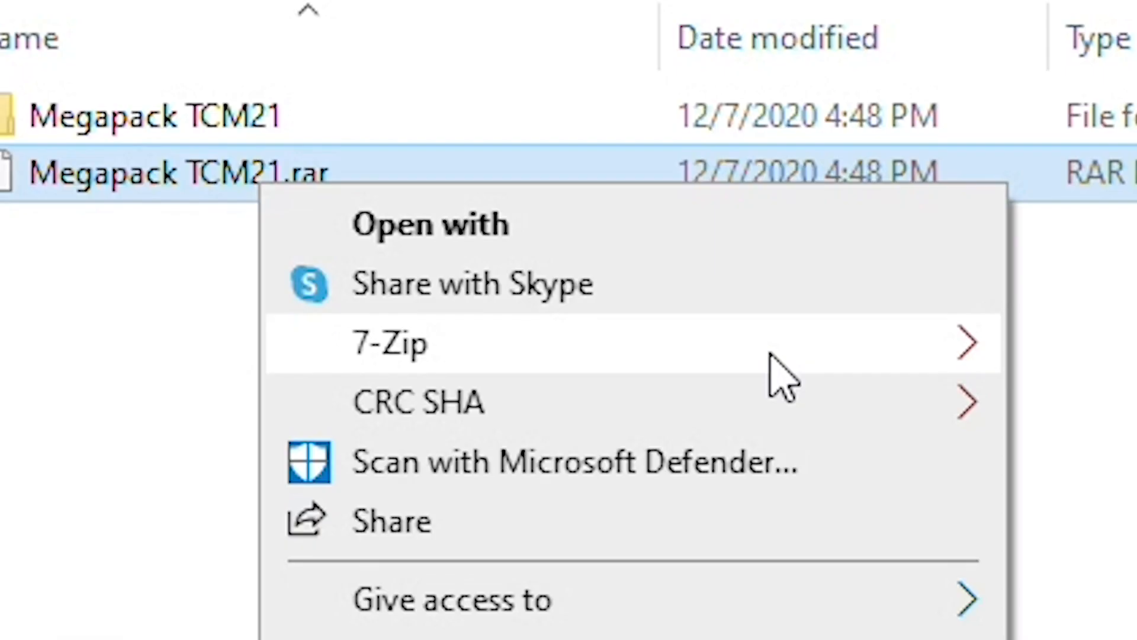
Step: Extract Megapack TCM21.rar here with 7-Zip, replacing existing files when prompted
left_click(391, 344)
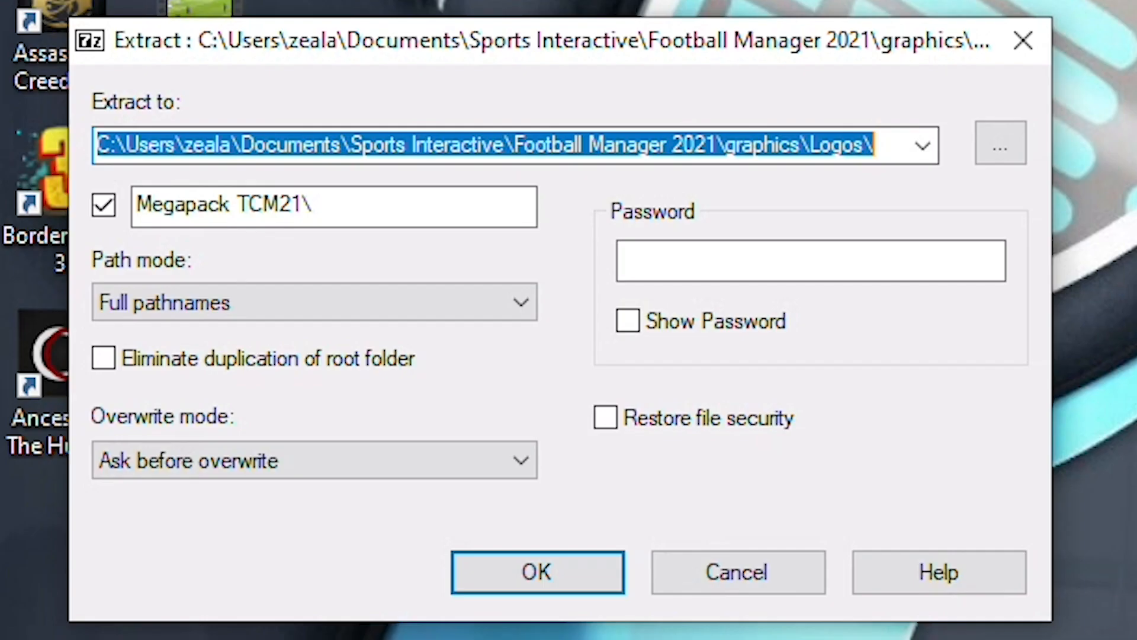
mouse_move(717, 428)
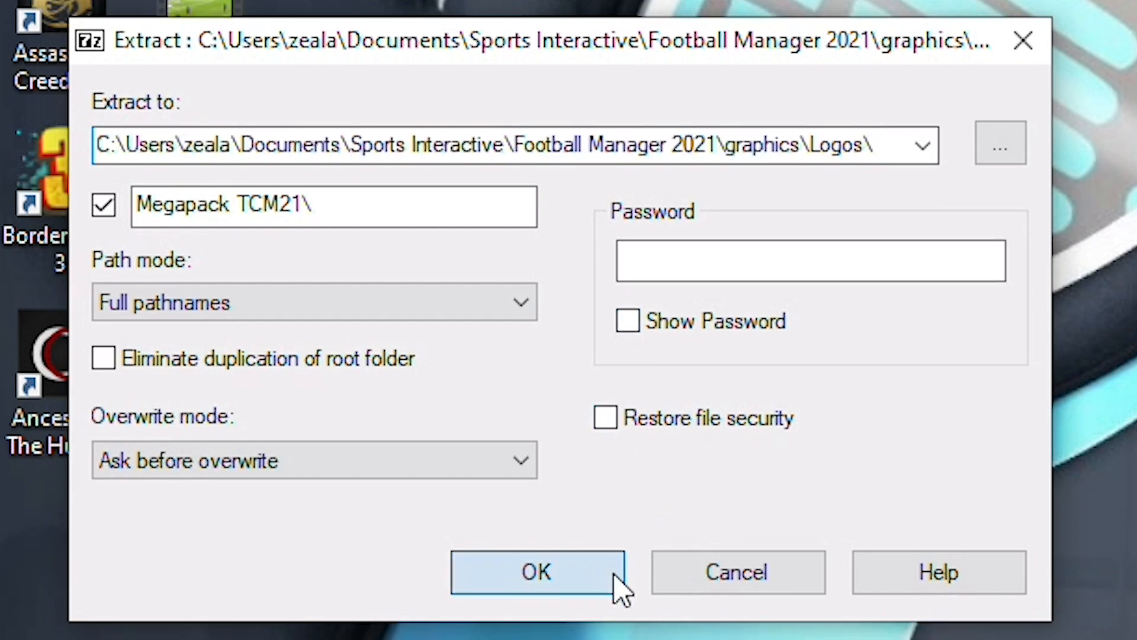
left_click(537, 573)
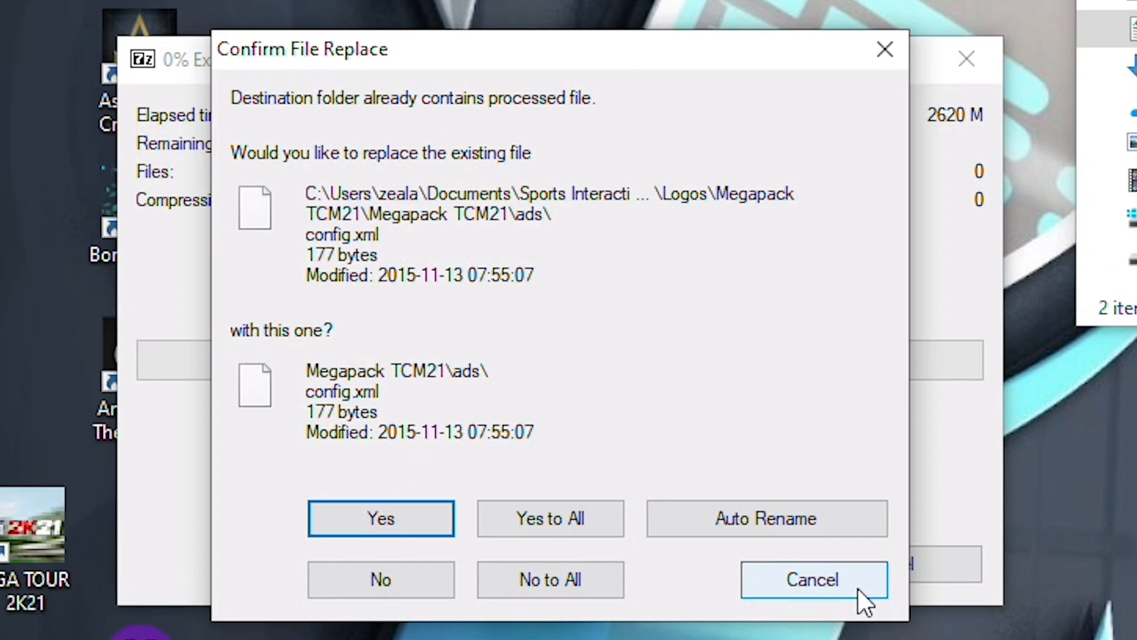
left_click(814, 579)
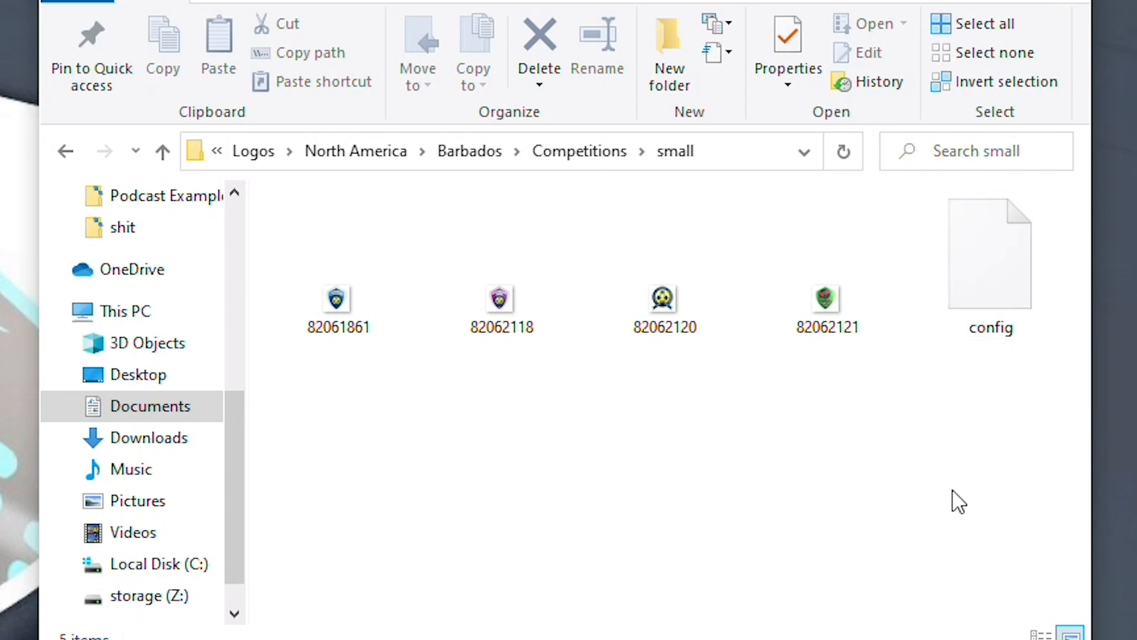
Step: Preview Anguilla's normal-size club badges, then go back to the North America countries list
left_click(338, 299)
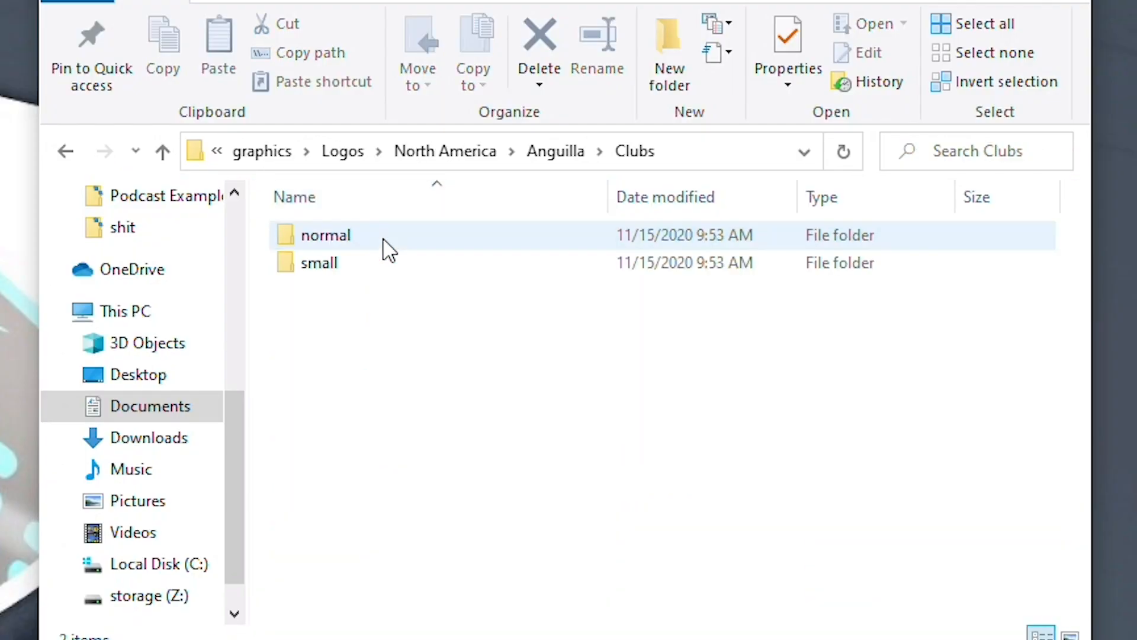
double_click(324, 235)
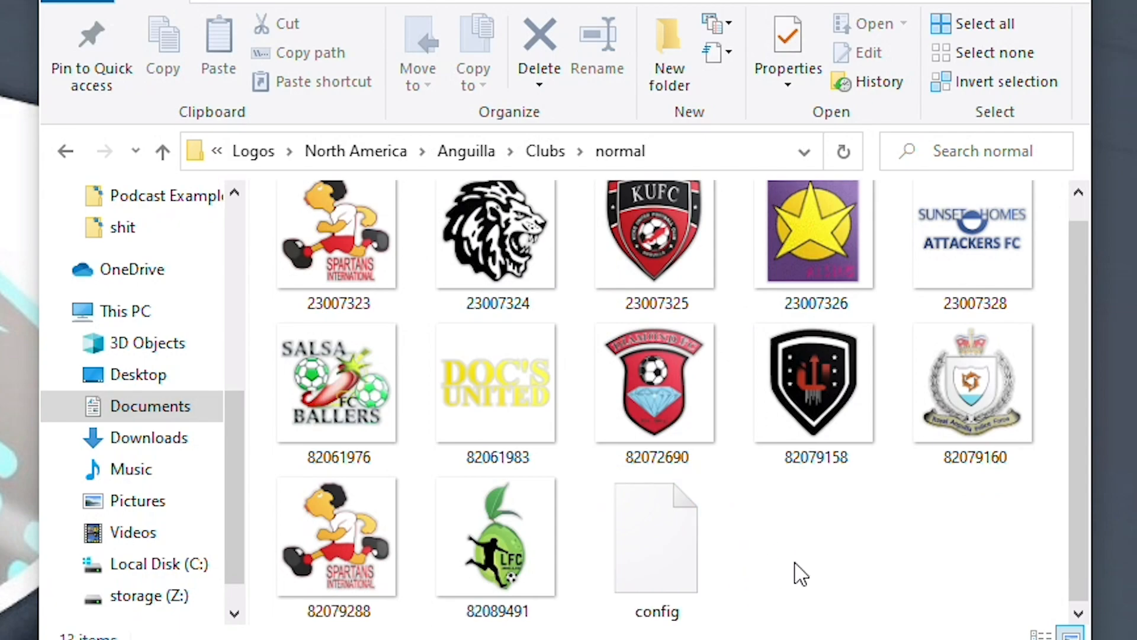
left_click(656, 550)
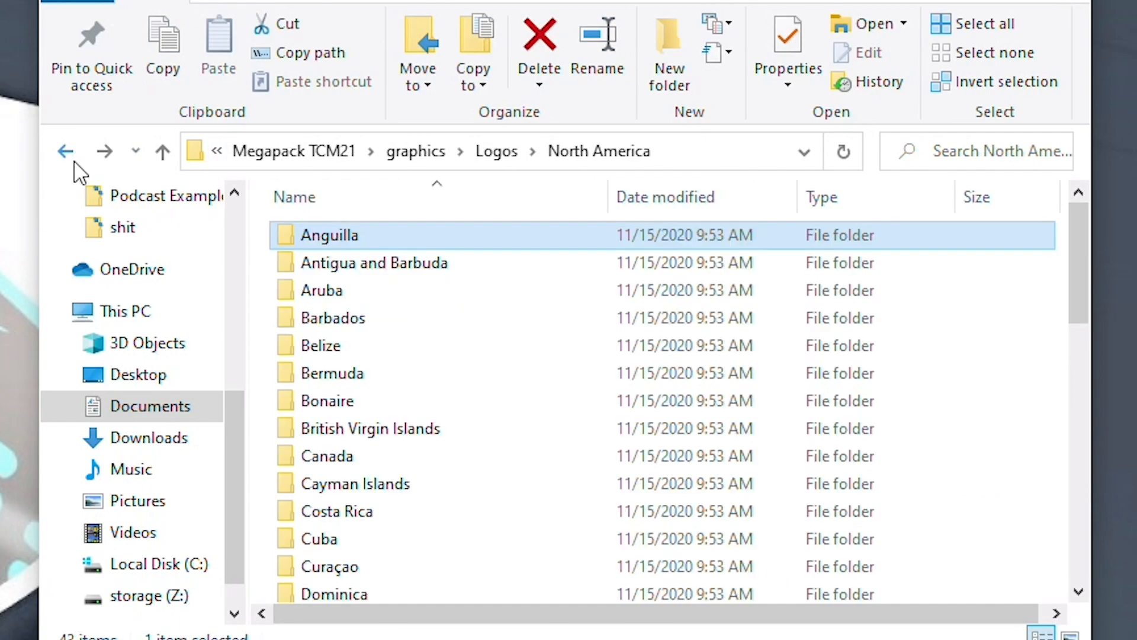
Step: Return to graphics > Logos and enter the extracted Megapack TCM21 folder with ads, graphics and instructions
left_click(65, 151)
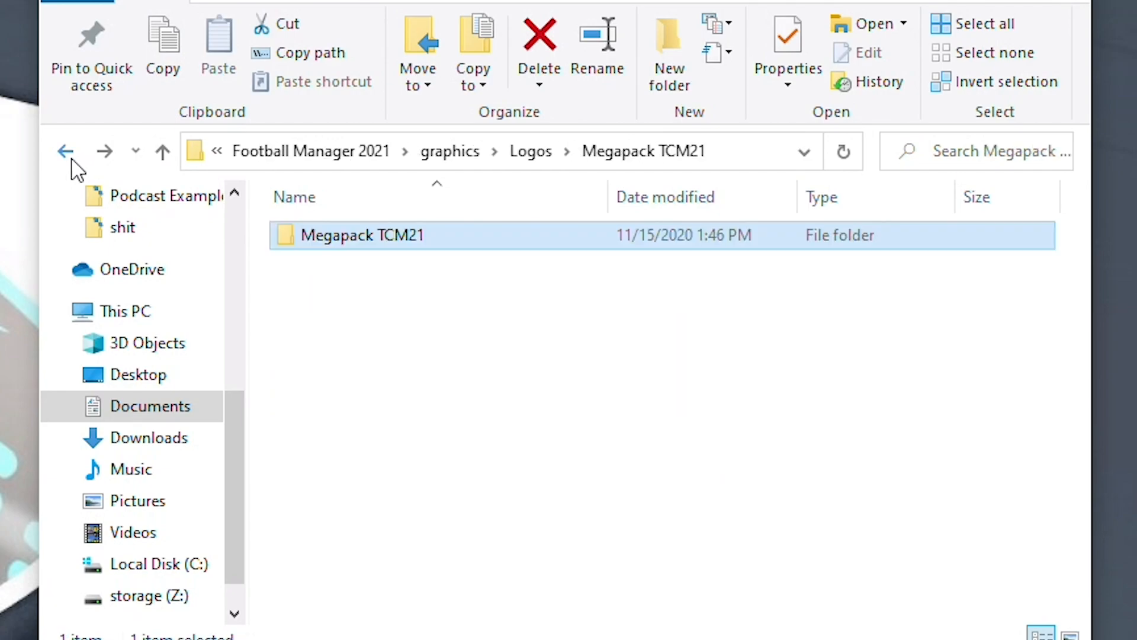
left_click_drag(361, 234, 534, 151)
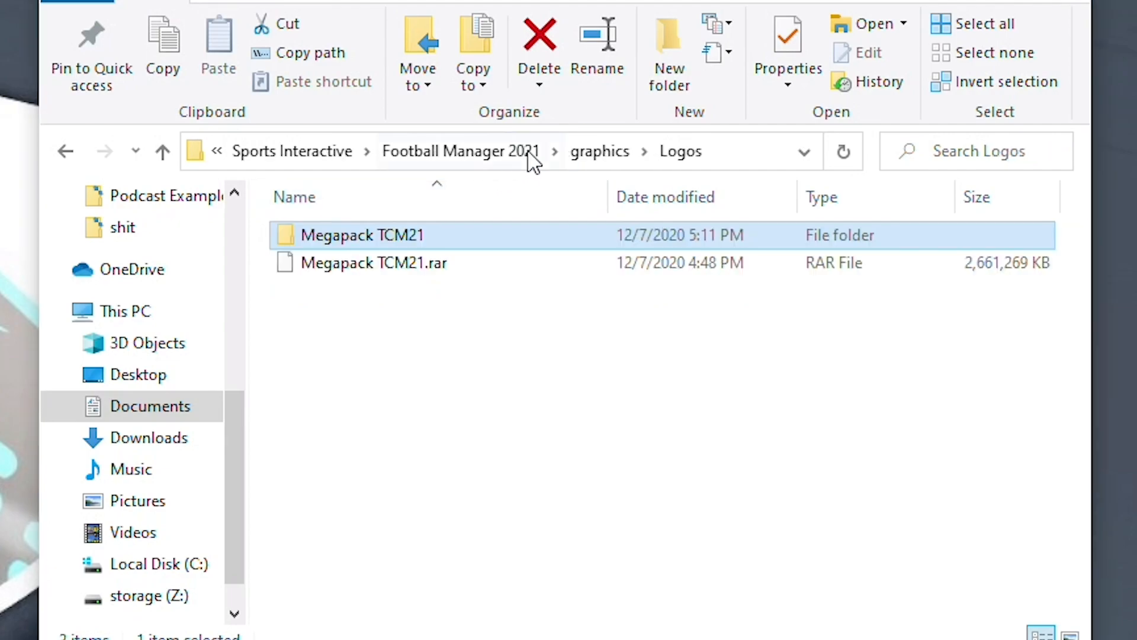
left_click(374, 263)
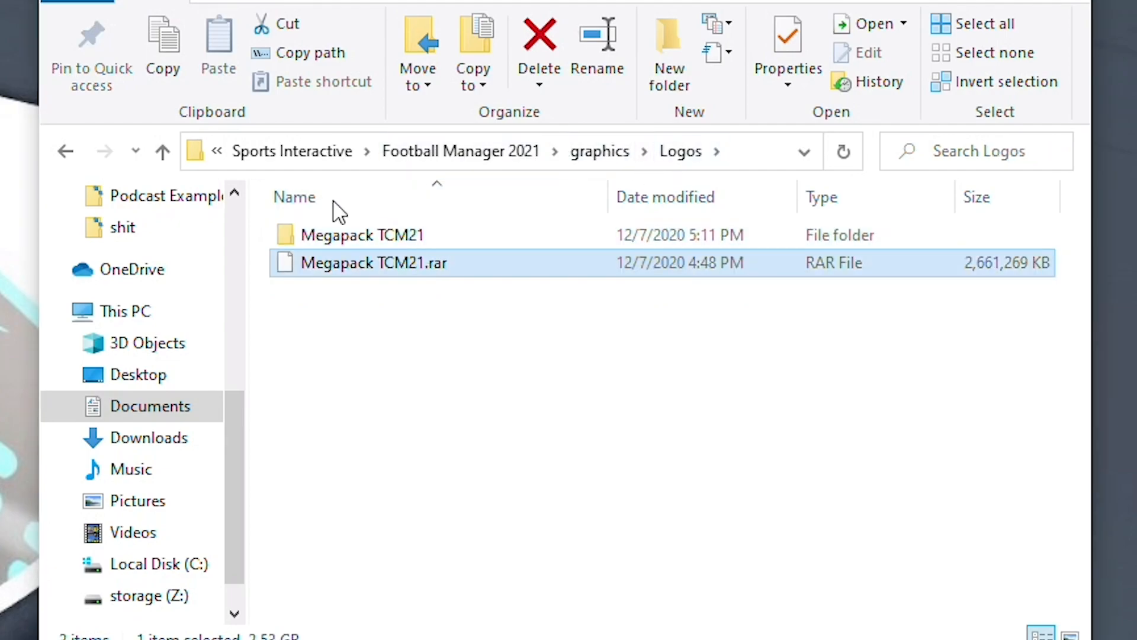
double_click(363, 235)
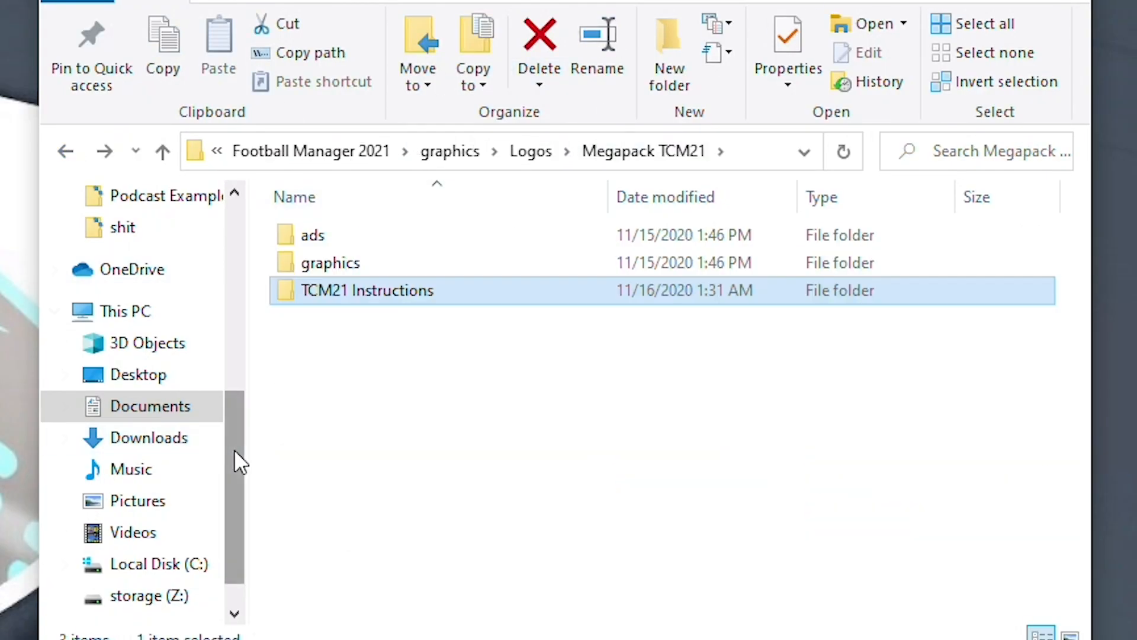
mouse_move(443, 456)
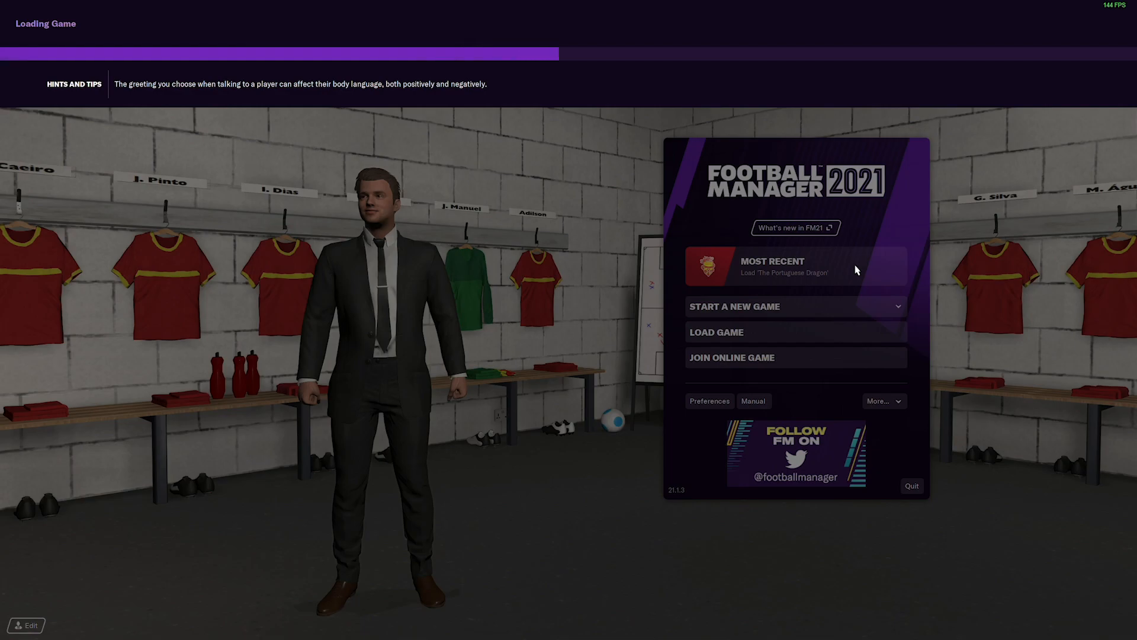
Step: Load the Most Recent save, the Oriental Dragon career, from the start menu
left_click(796, 265)
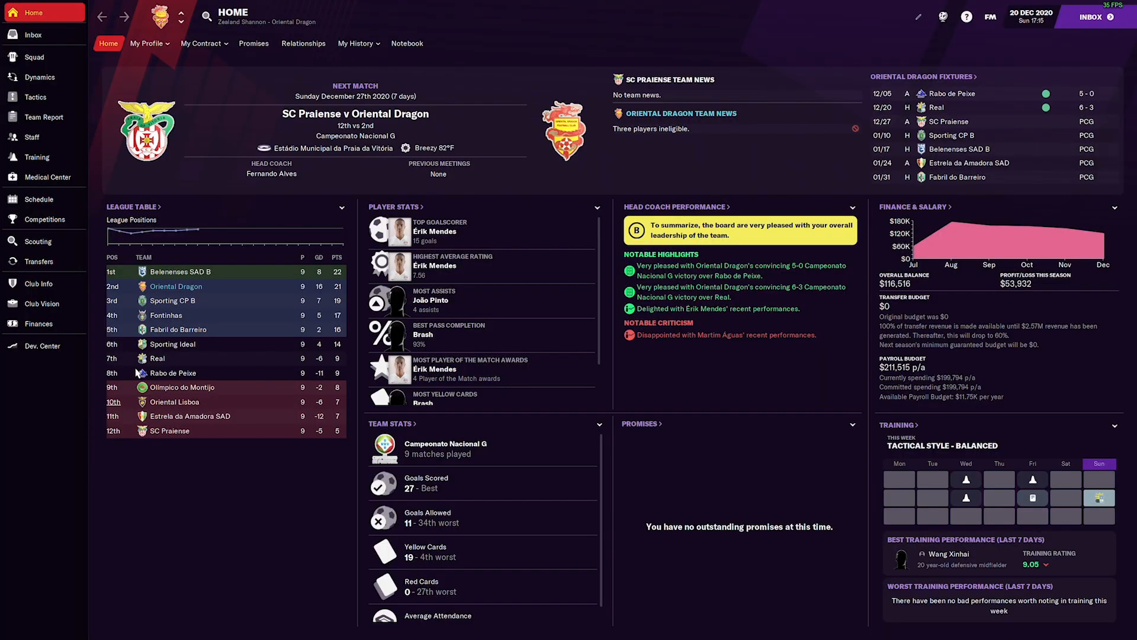
mouse_move(989, 18)
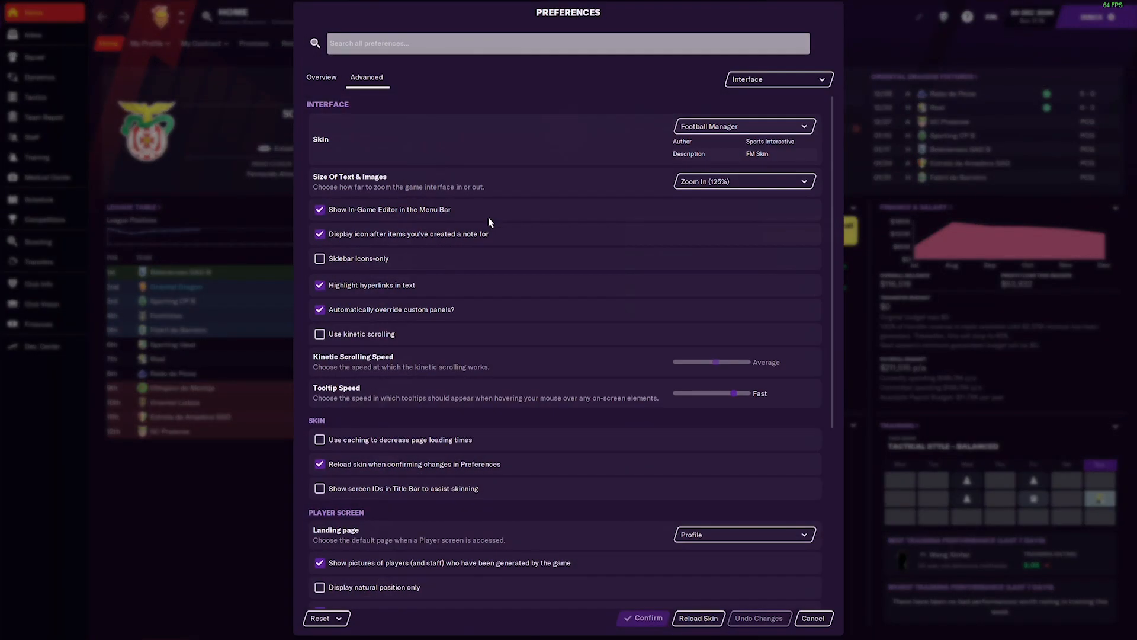
Step: Choose the Interface category in Advanced Preferences to show the skin settings
left_click(777, 79)
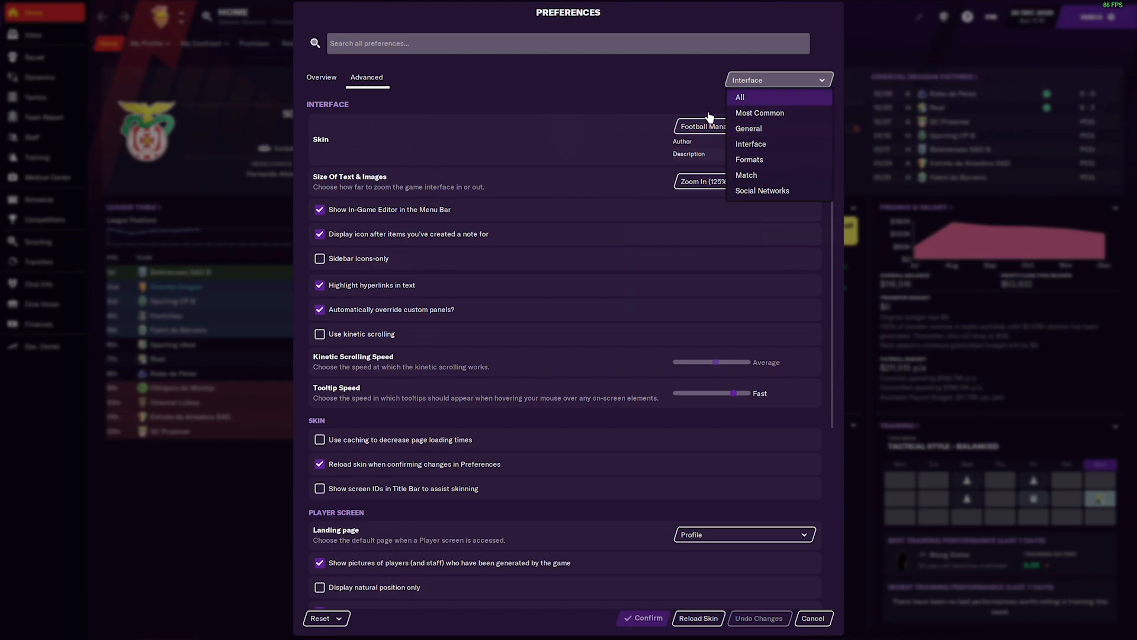
left_click(760, 112)
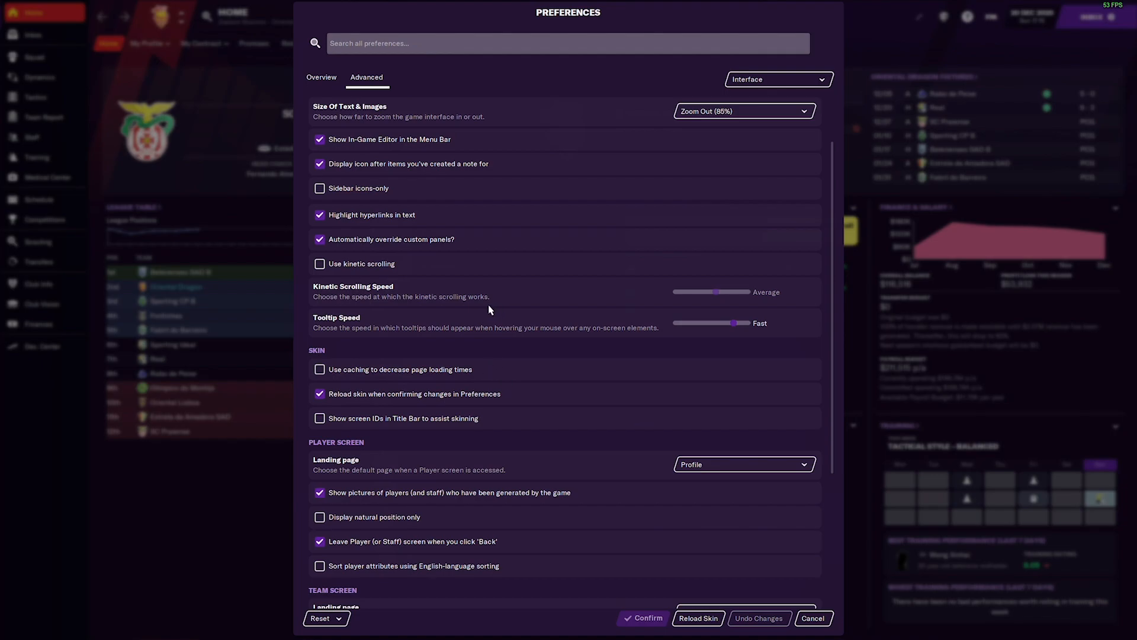
Step: Leave 'Use caching' off, enable reload-on-confirm and Reload Skin so the new badges appear
left_click(319, 394)
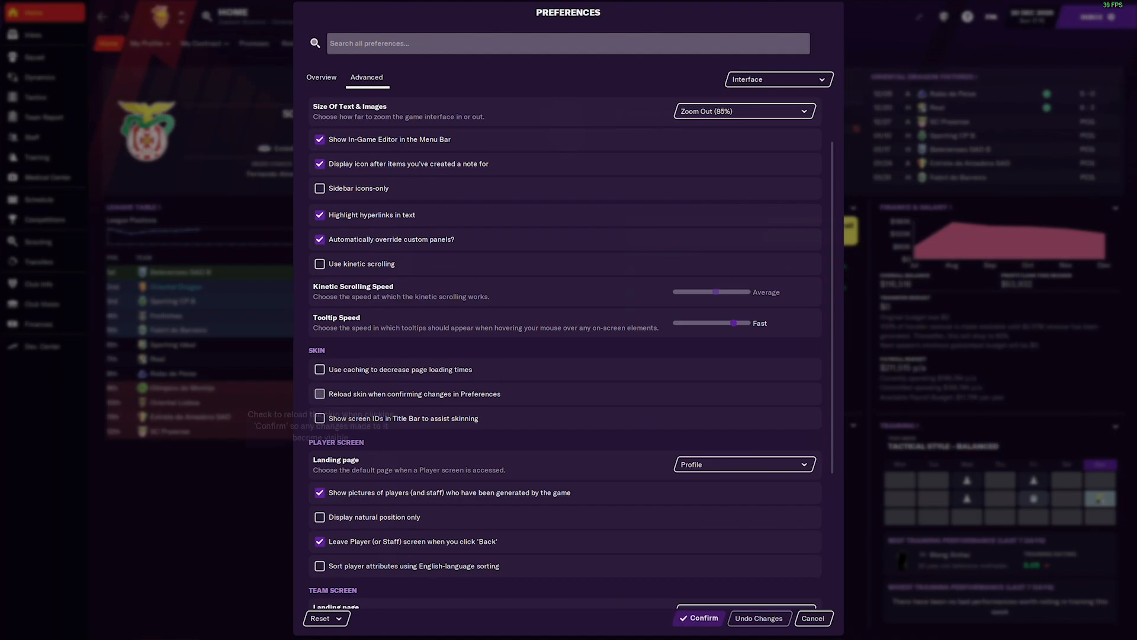
left_click(319, 370)
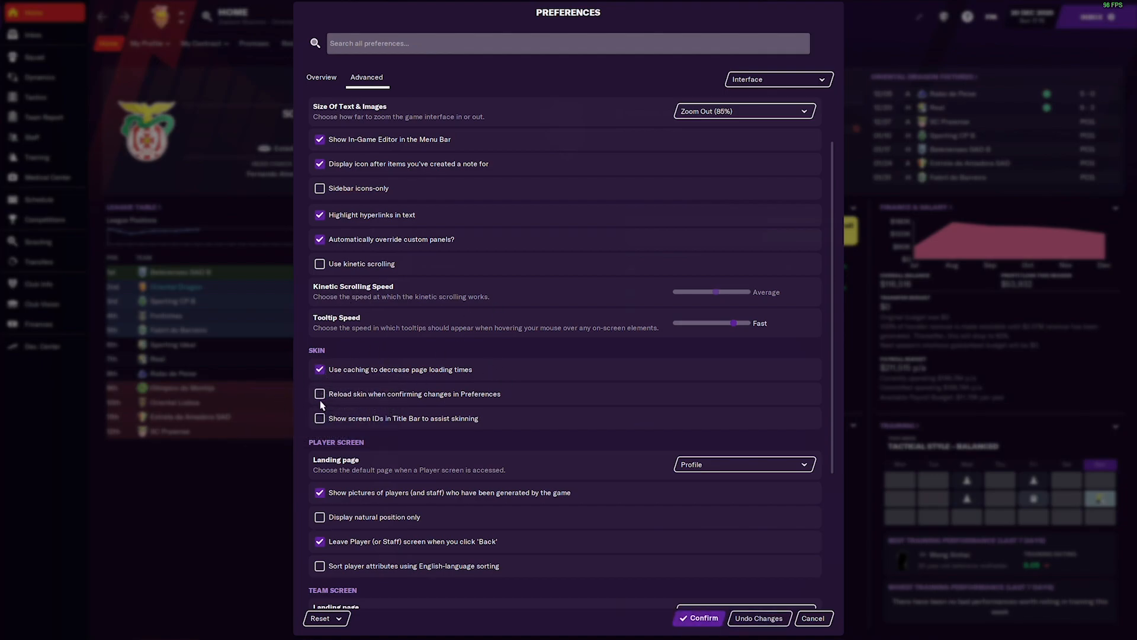
mouse_move(338, 401)
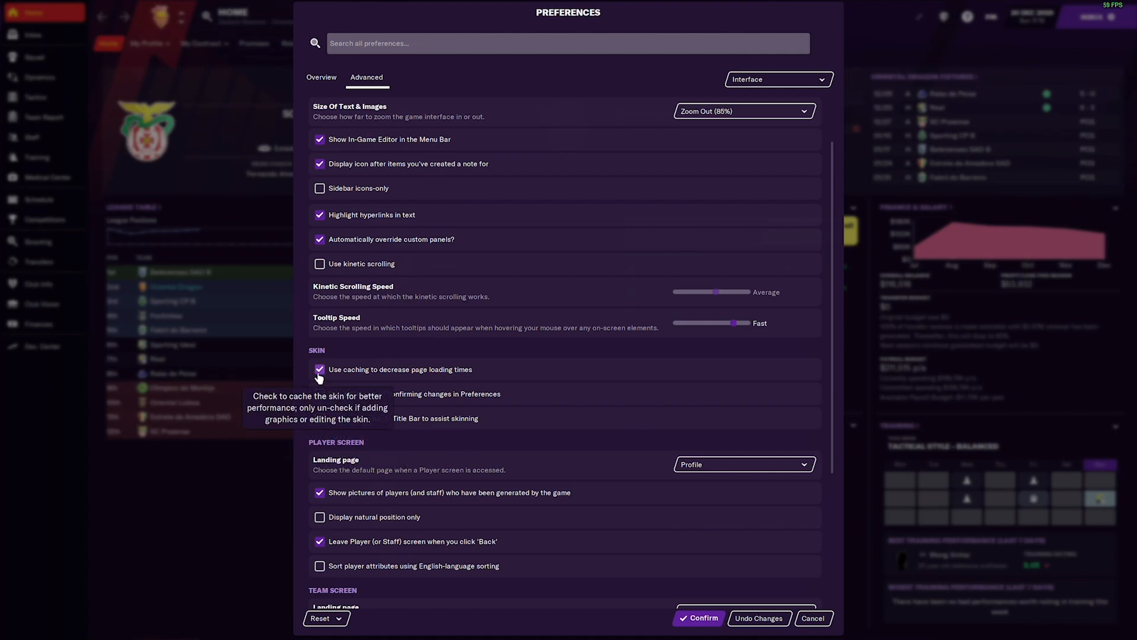
left_click(320, 370)
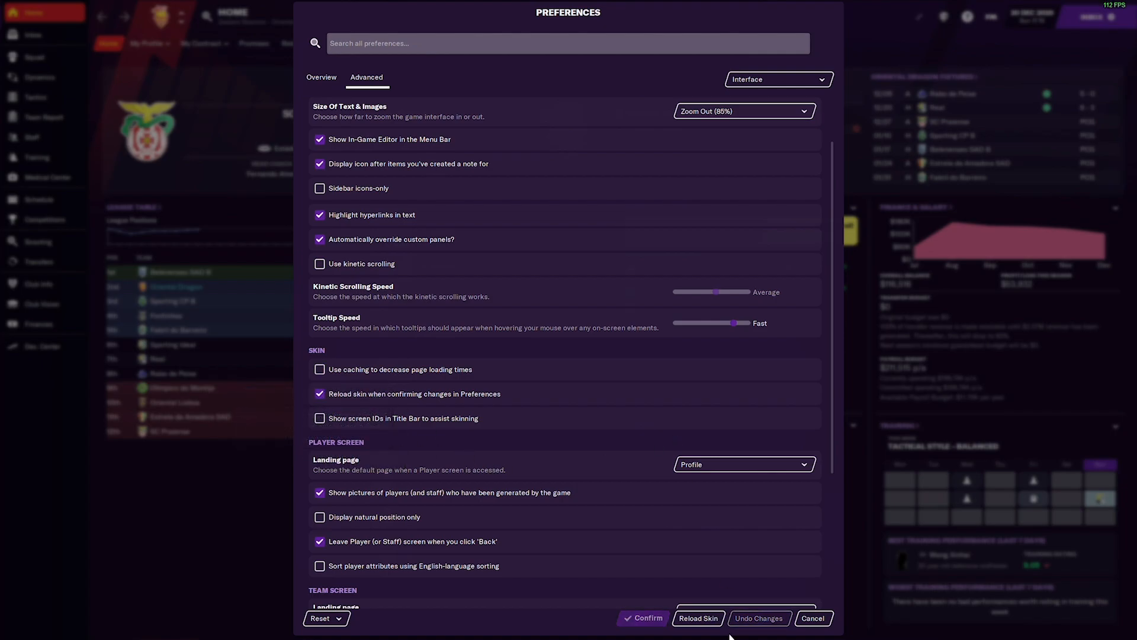
left_click(699, 618)
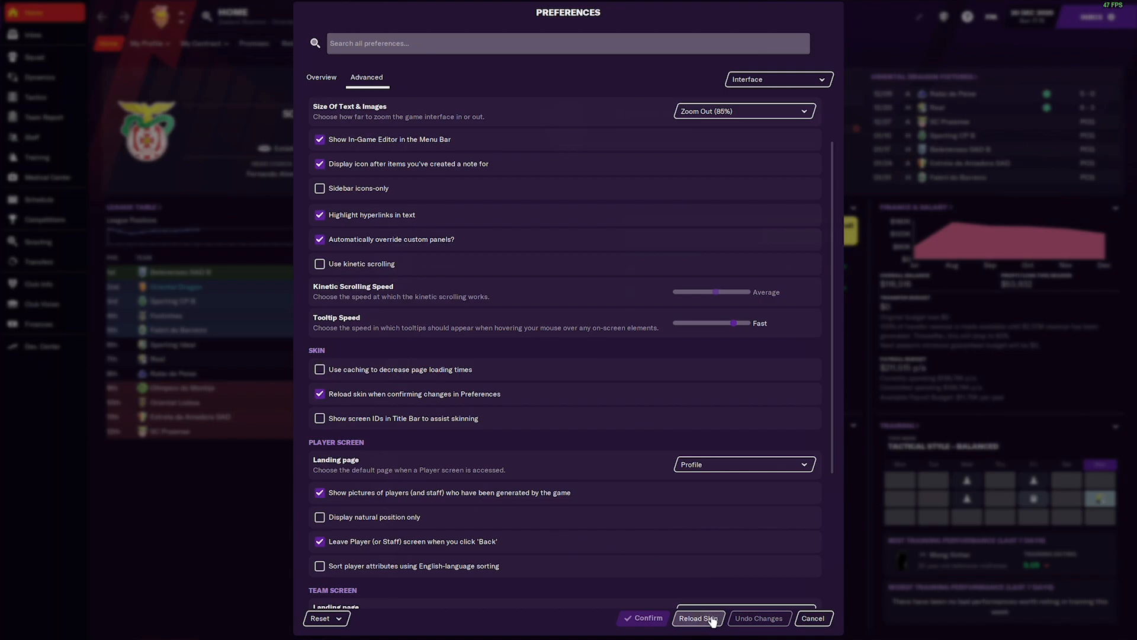
left_click(699, 618)
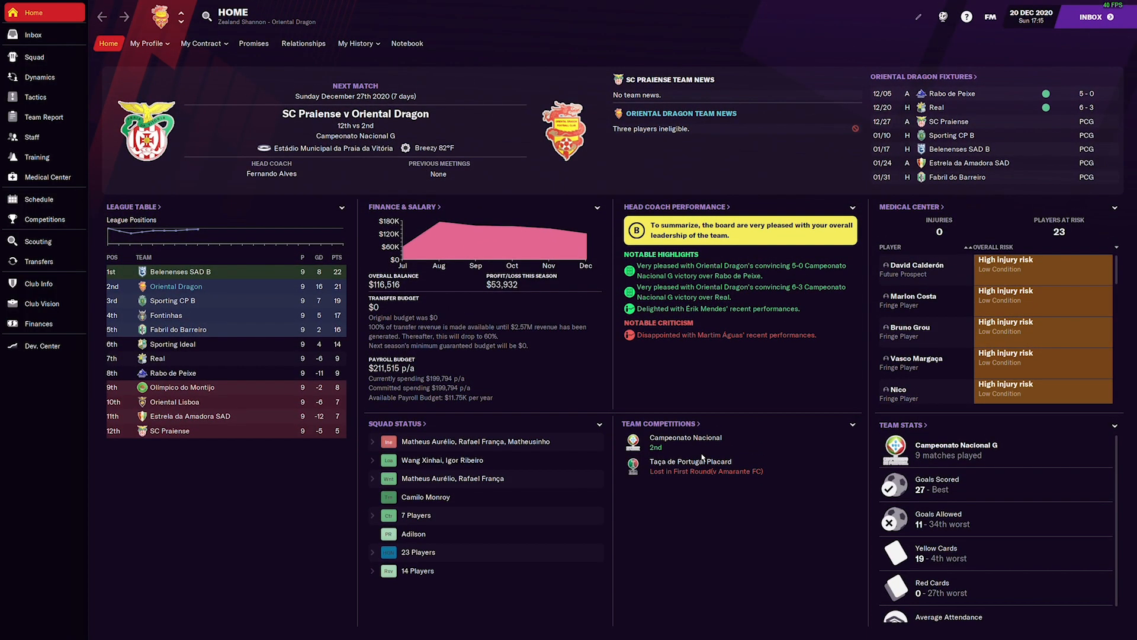
mouse_move(988, 18)
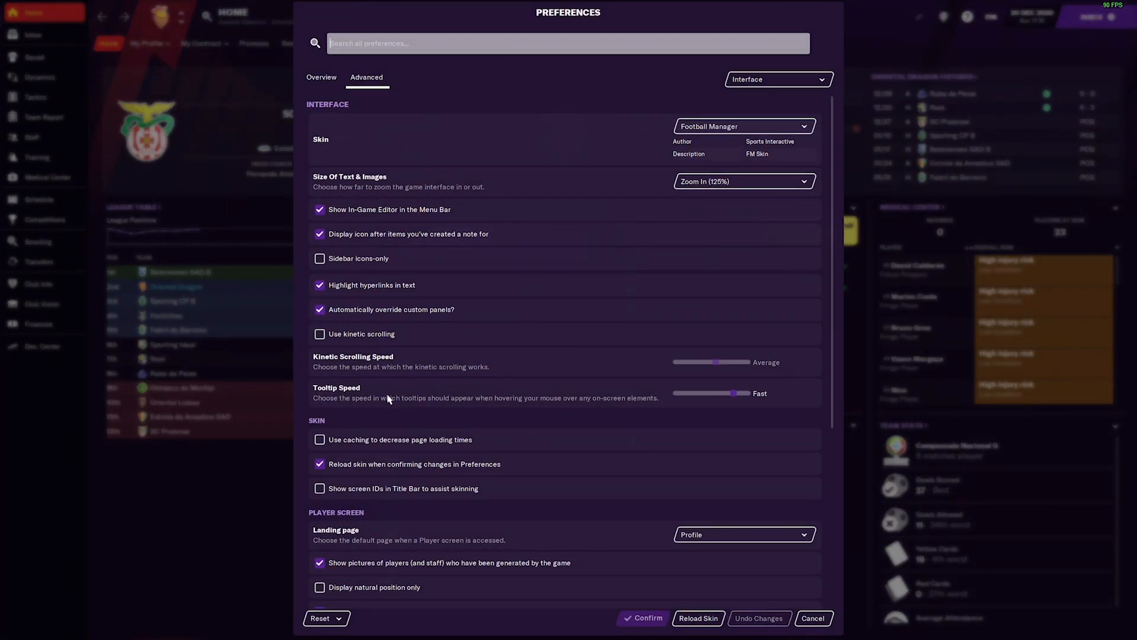
Step: Switch skin caching back on in the Interface preferences
left_click(318, 440)
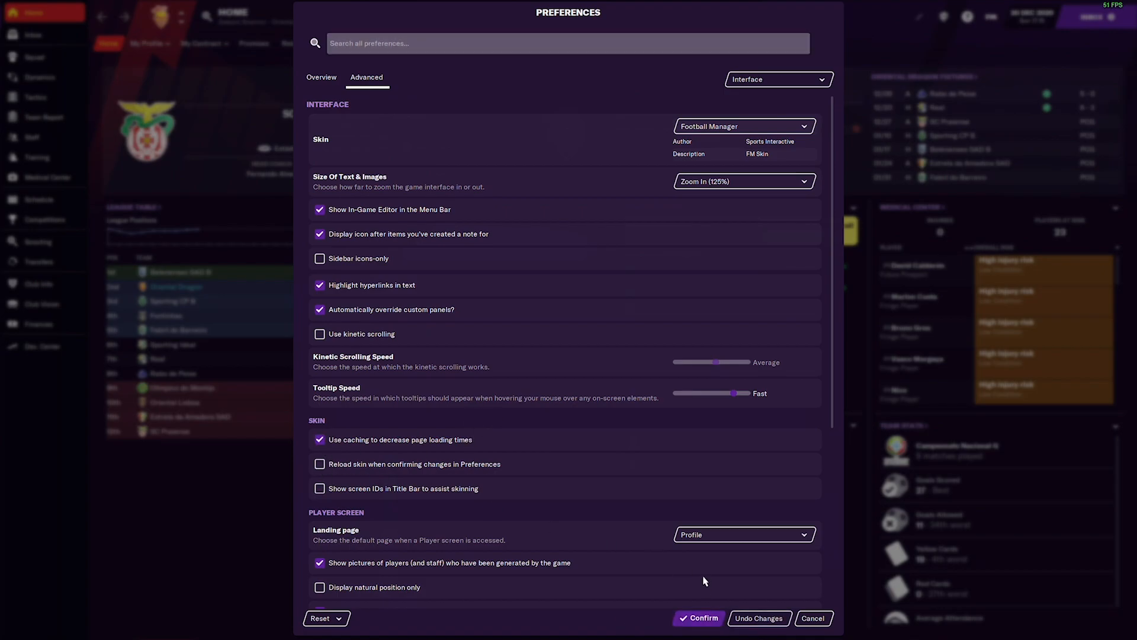